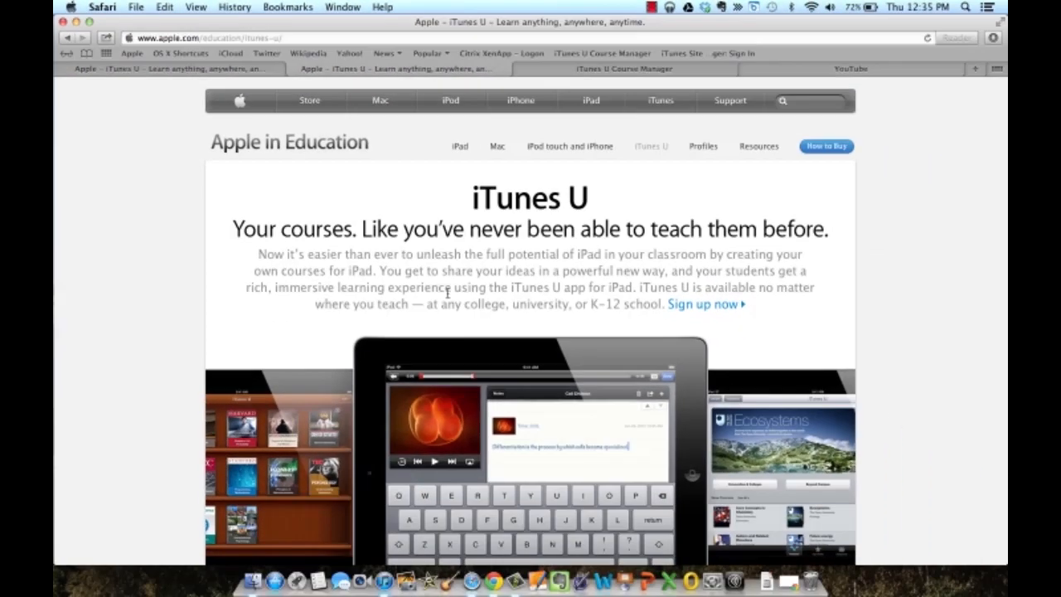
Step: Scroll down through the iTunes Store front page content
{"action": "scroll", "scroll_direction": "down", "scroll_amount": 3}
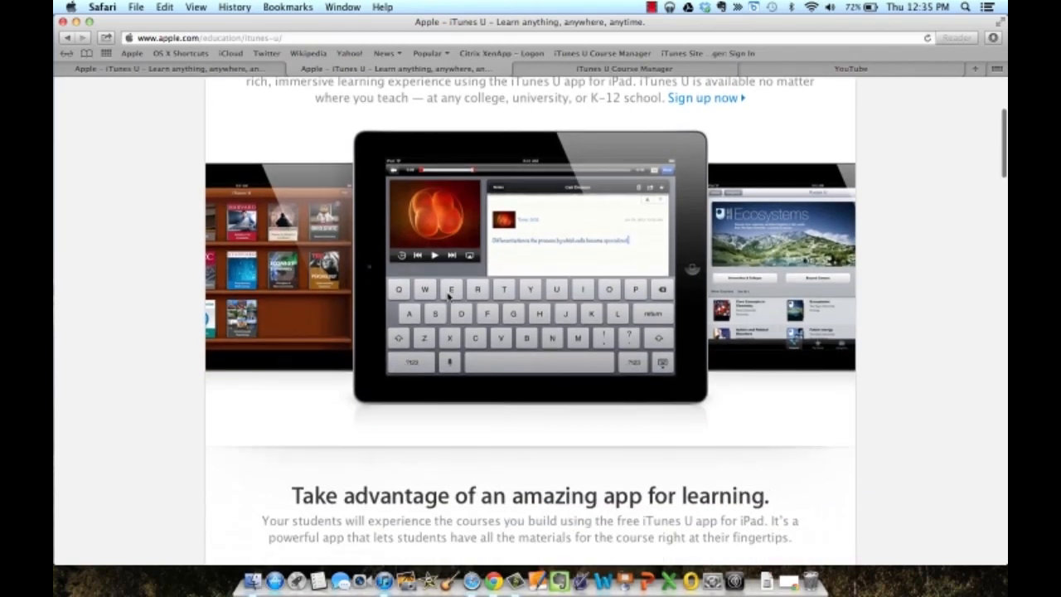
{"action": "scroll", "scroll_direction": "down", "scroll_amount": 3}
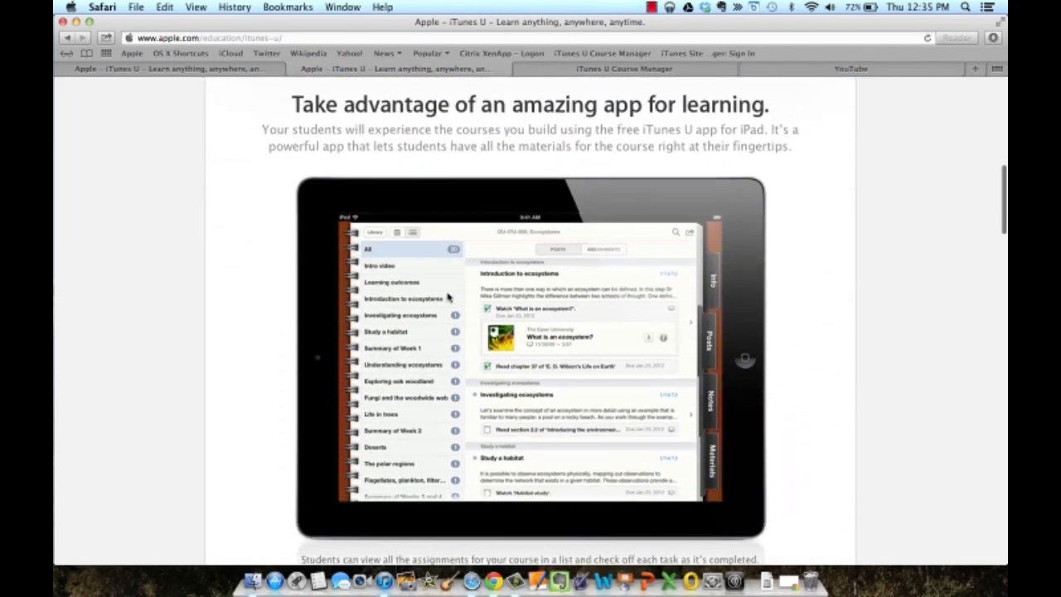
{"action": "scroll", "scroll_direction": "down", "scroll_amount": 3}
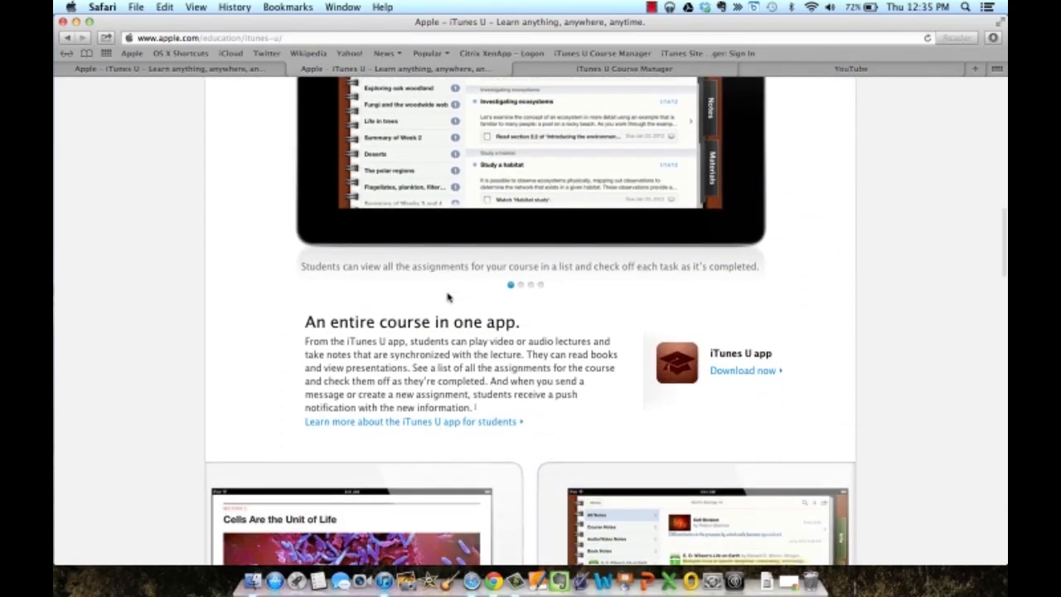
{"action": "scroll", "scroll_direction": "down", "scroll_amount": 3}
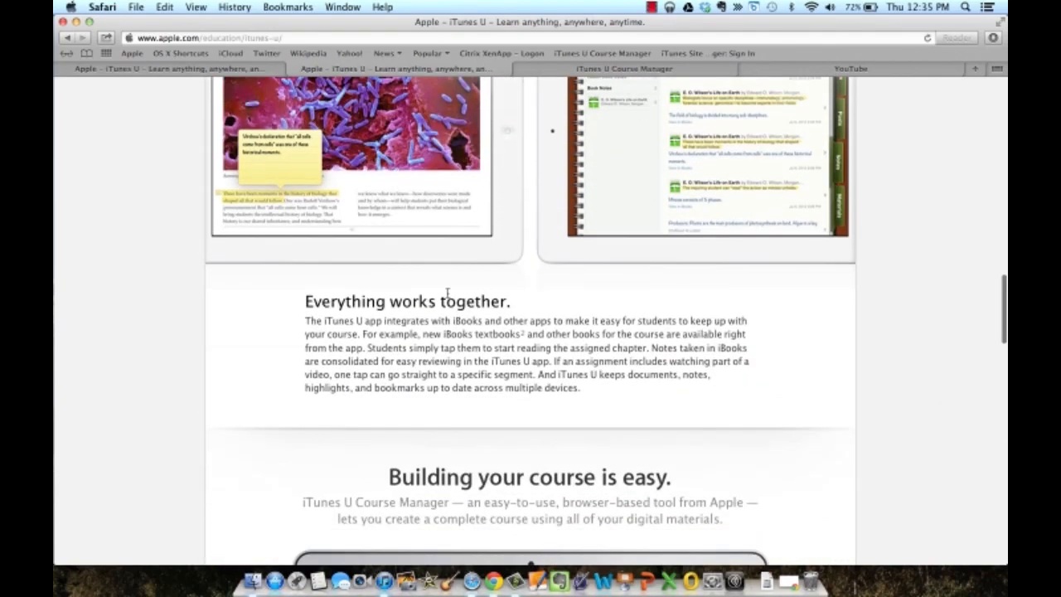
{"action": "scroll", "scroll_direction": "down", "scroll_amount": 3}
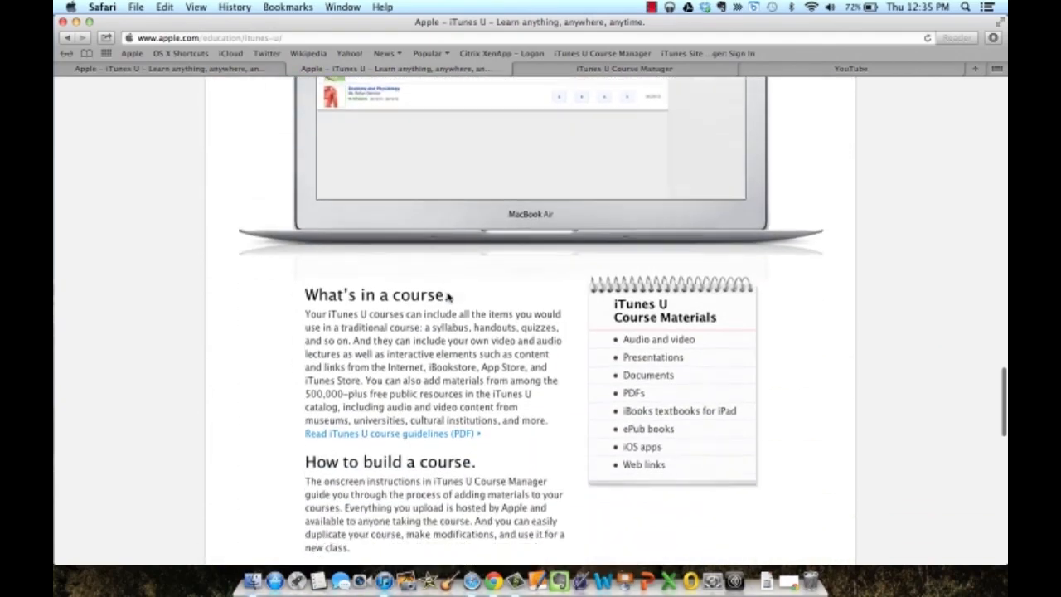
{"action": "scroll", "scroll_direction": "down", "scroll_amount": 3}
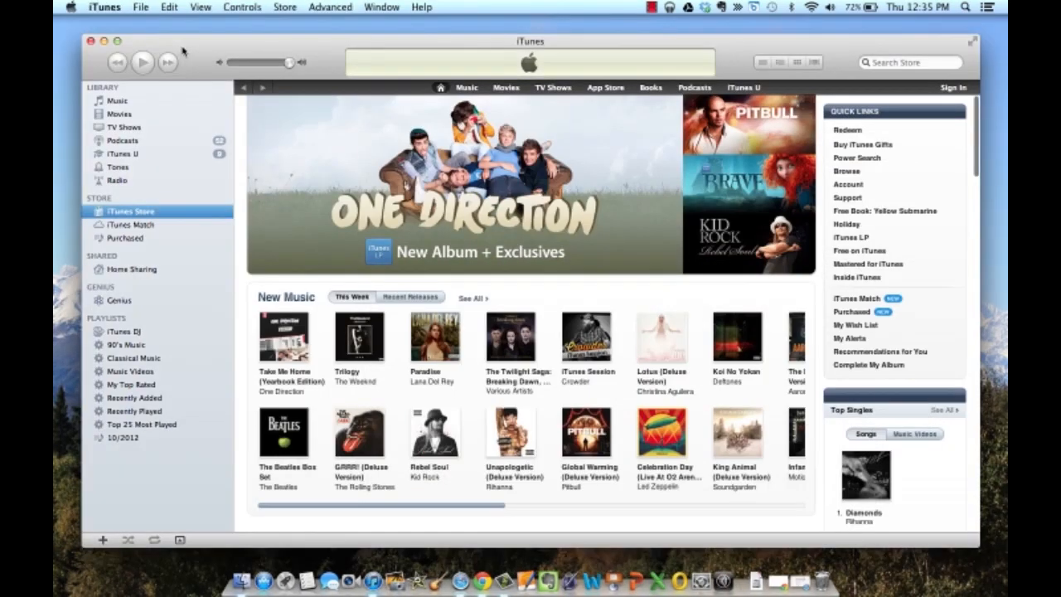
{"action": "mouse_move", "coordinate": [847, 133]}
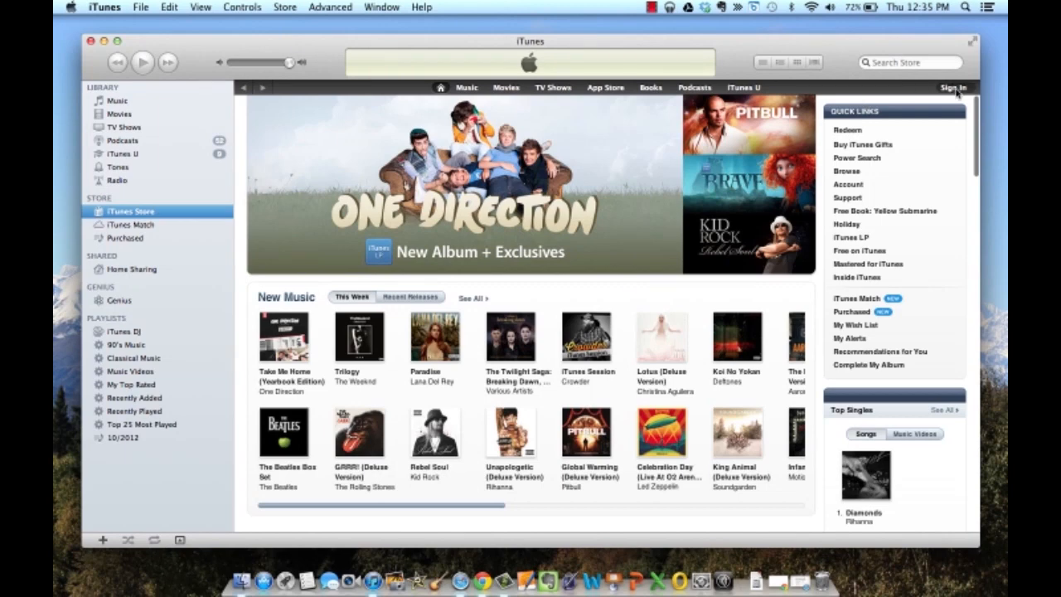
{"action": "mouse_move", "coordinate": [958, 93]}
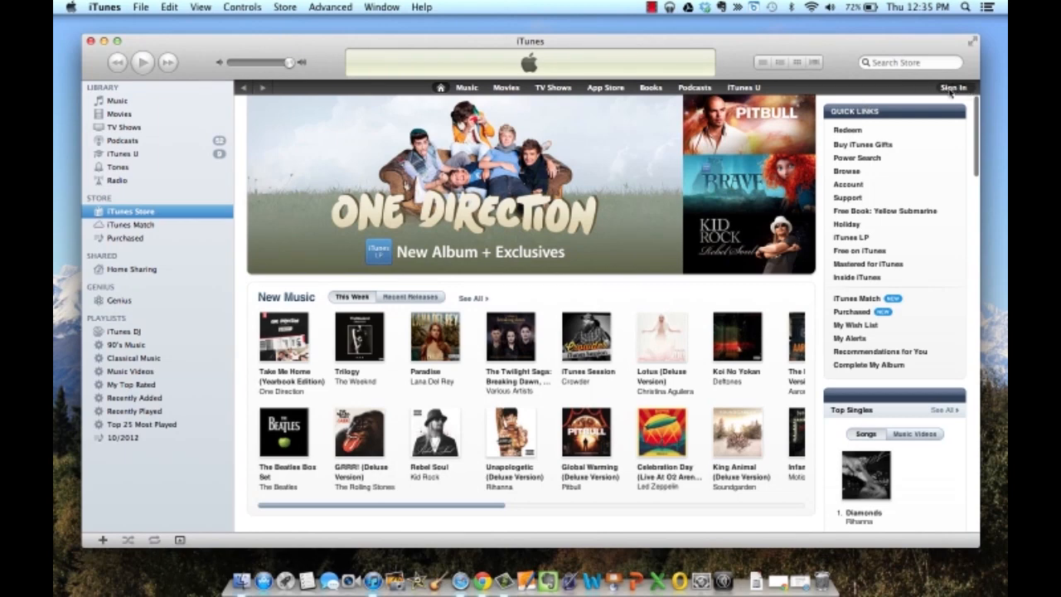
{"action": "mouse_move", "coordinate": [894, 92]}
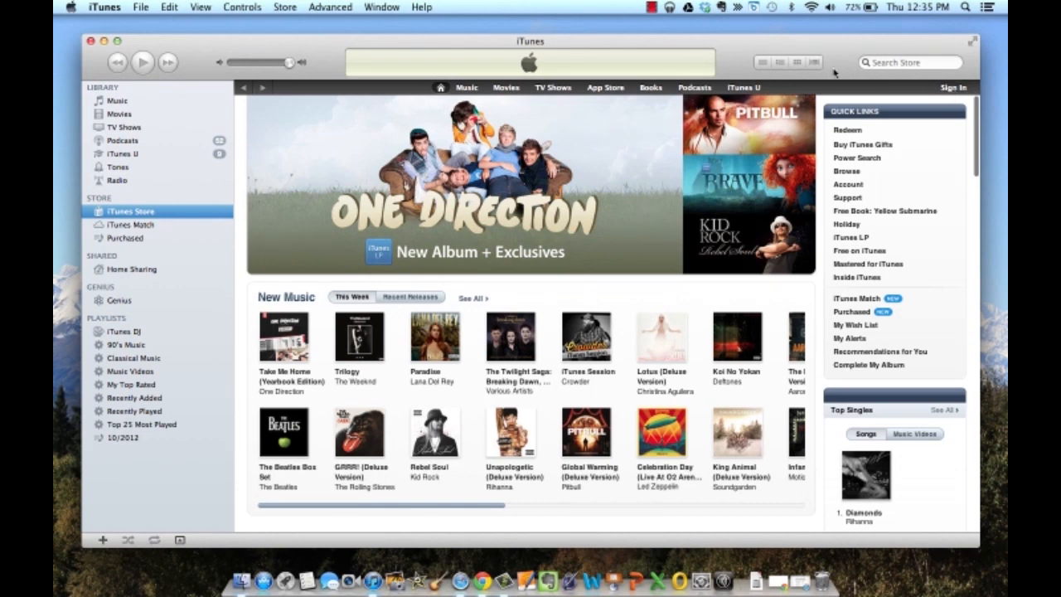
{"action": "mouse_move", "coordinate": [870, 80]}
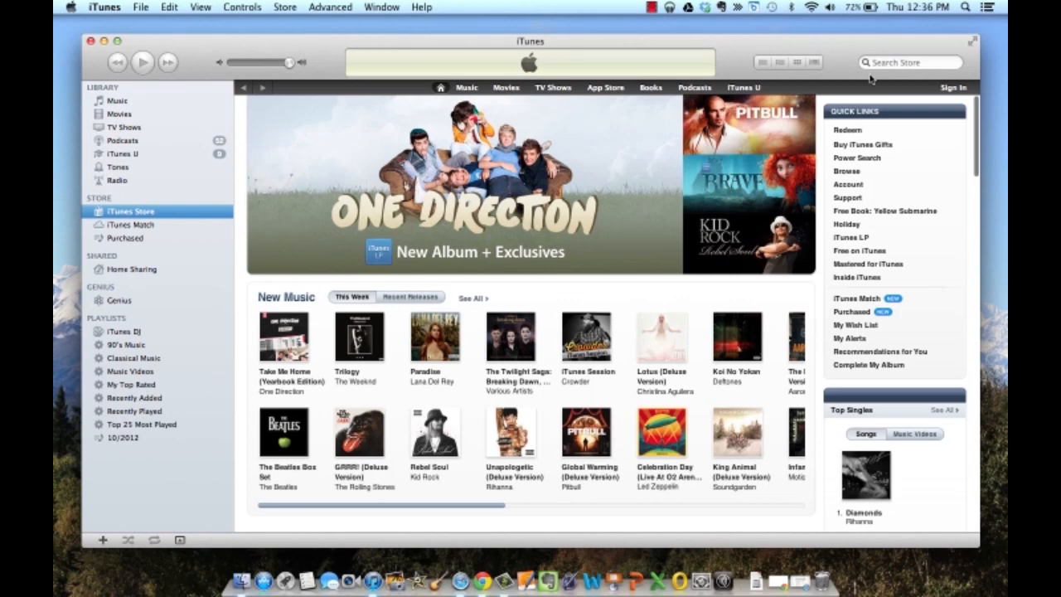
{"action": "mouse_move", "coordinate": [910, 63]}
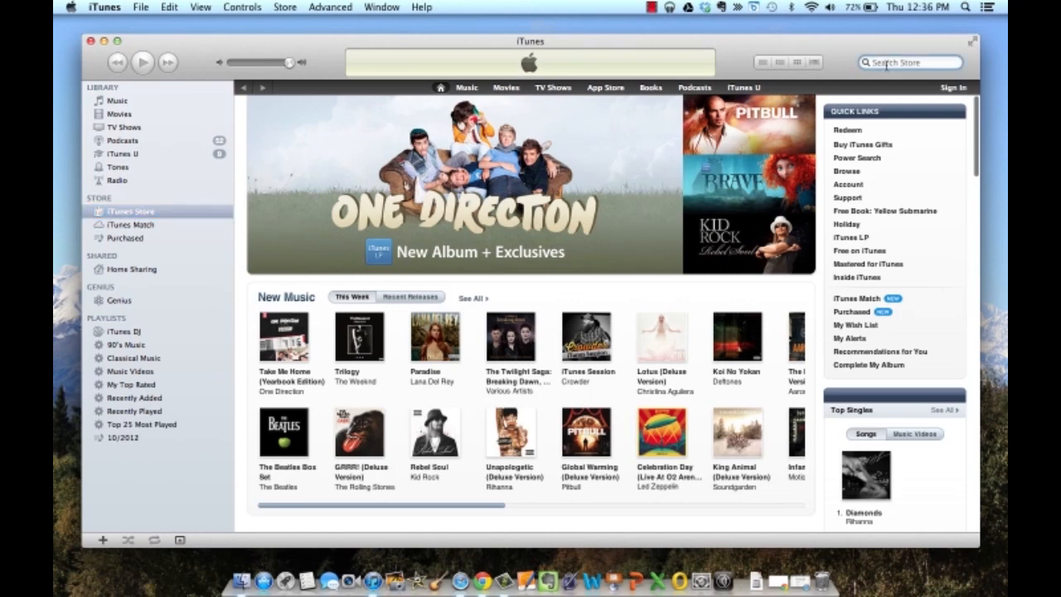
Step: Search the store for 'yelp' to find the Yelp app
{"action": "type", "text": "yelp"}
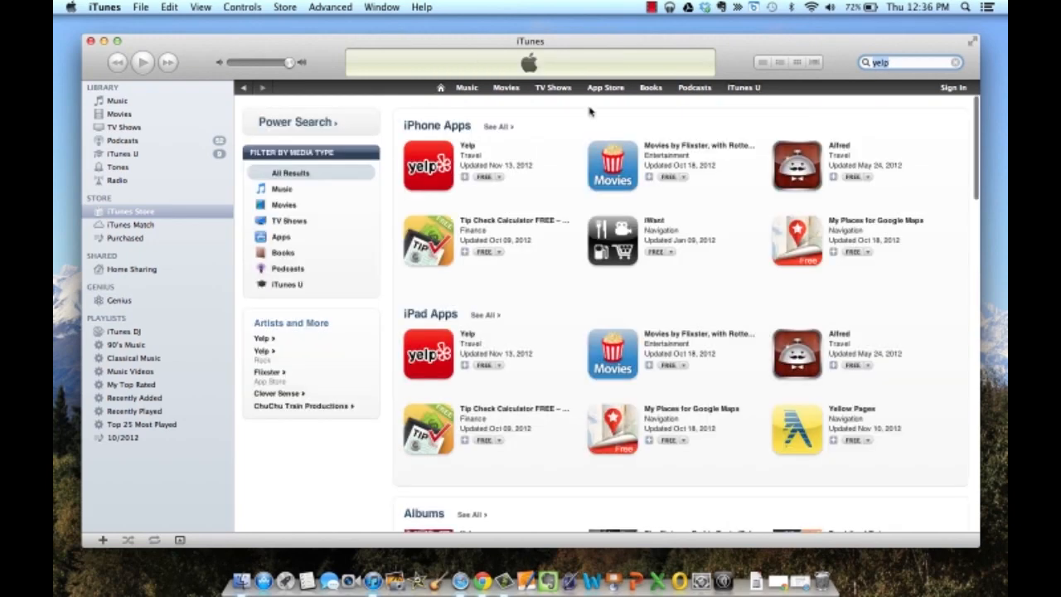
{"action": "mouse_move", "coordinate": [444, 325]}
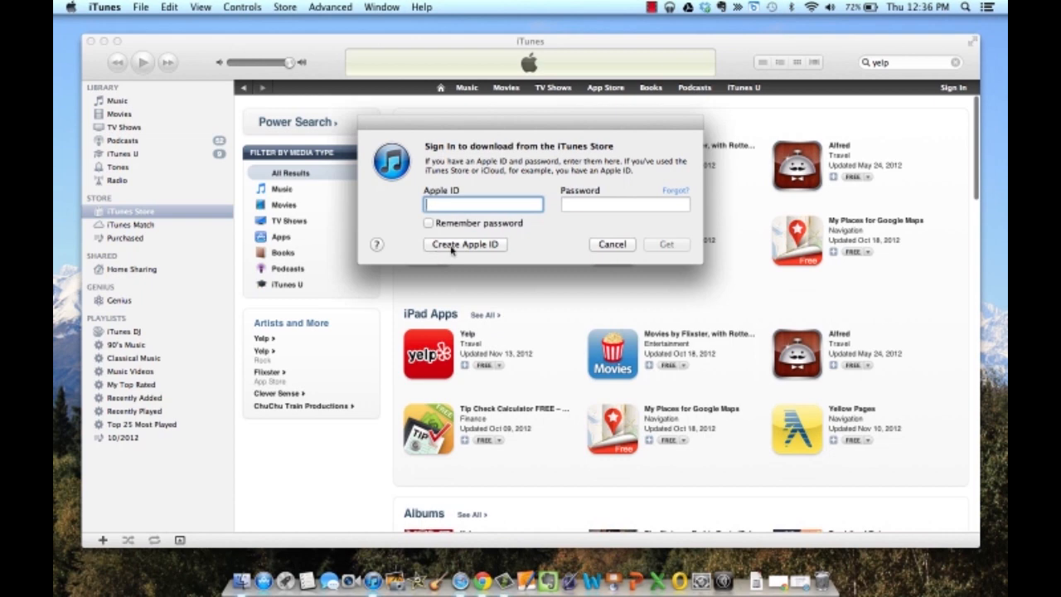
Step: Start a new Apple ID, accept the terms and conditions, and reach the details form
{"action": "left_click", "coordinate": [612, 243]}
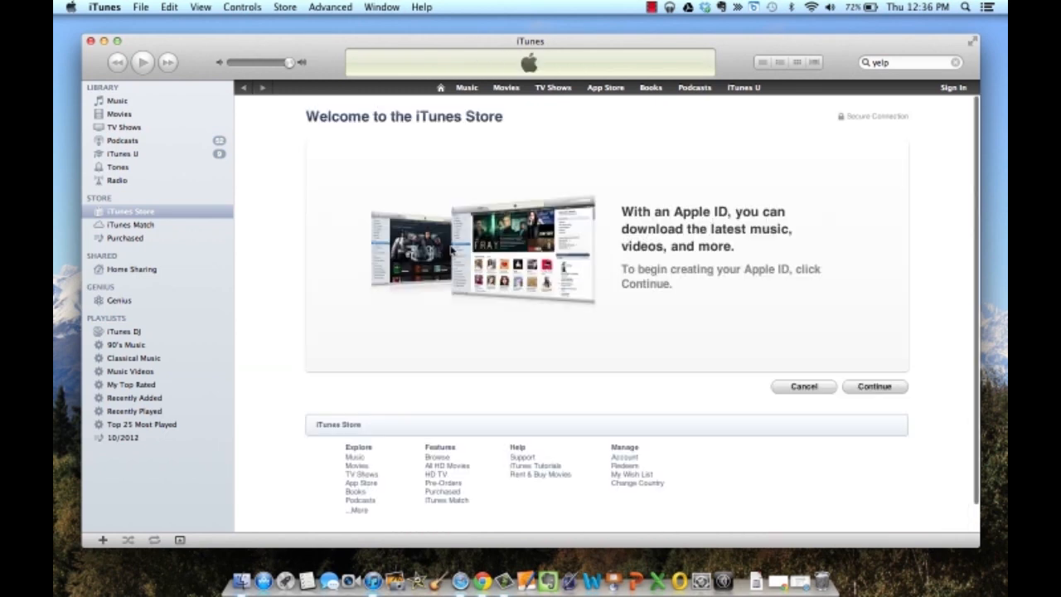
{"action": "mouse_move", "coordinate": [686, 322]}
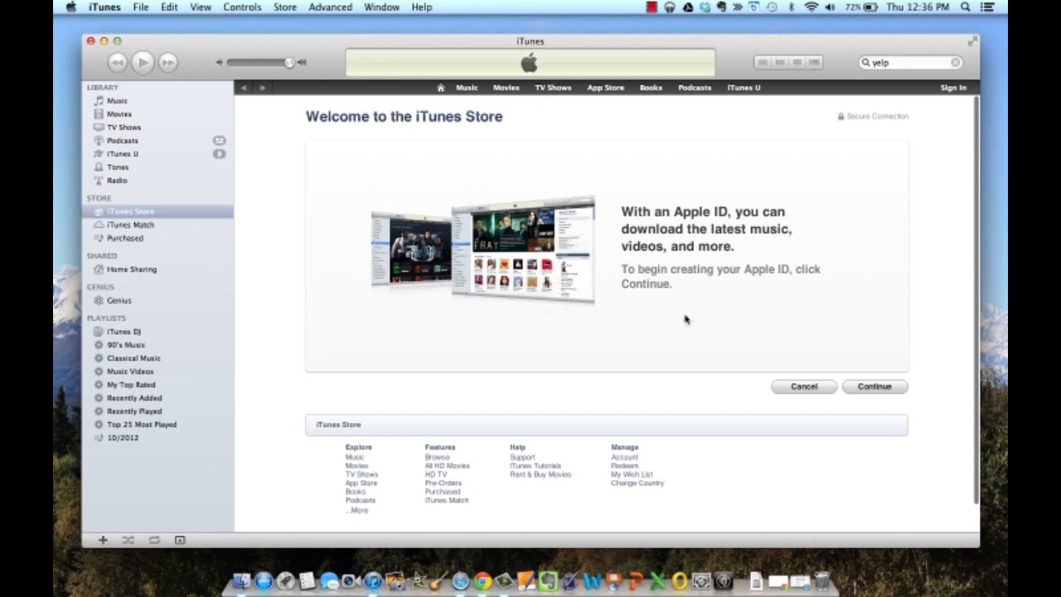
{"action": "left_click", "coordinate": [873, 386]}
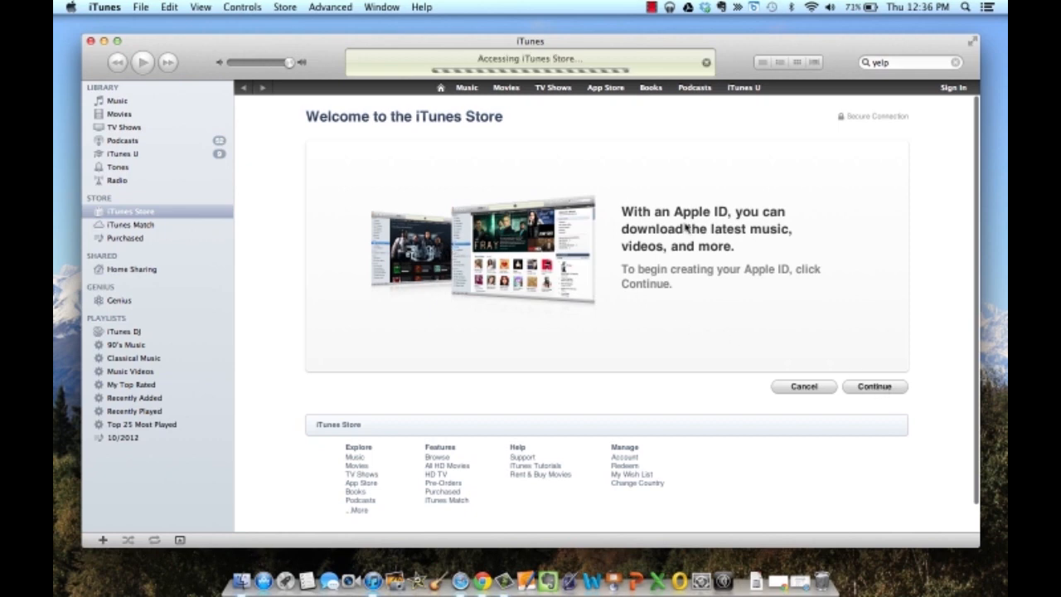
{"action": "left_click", "coordinate": [873, 386]}
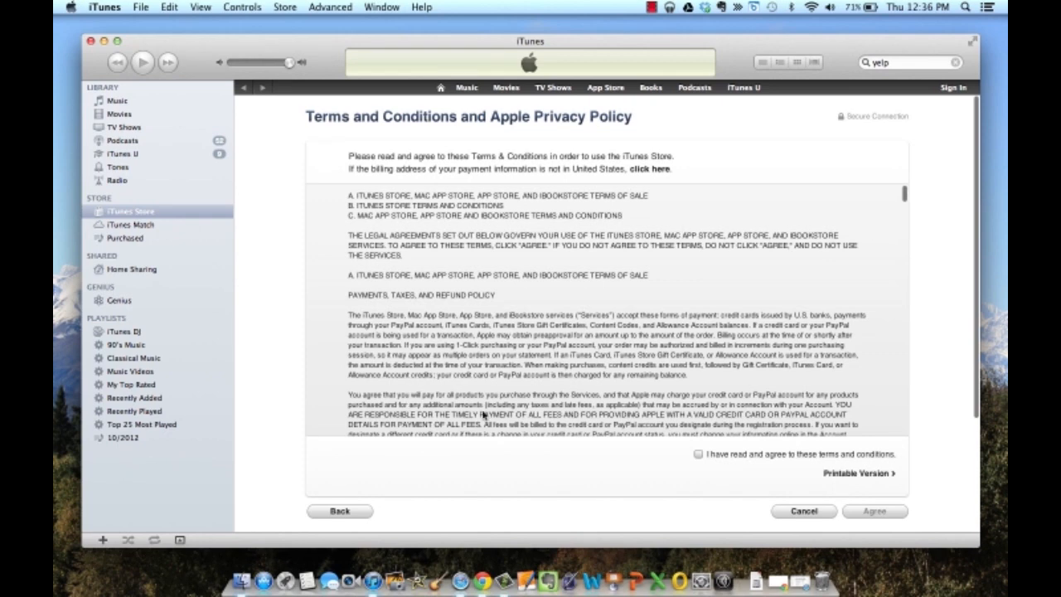
{"action": "left_click", "coordinate": [699, 454]}
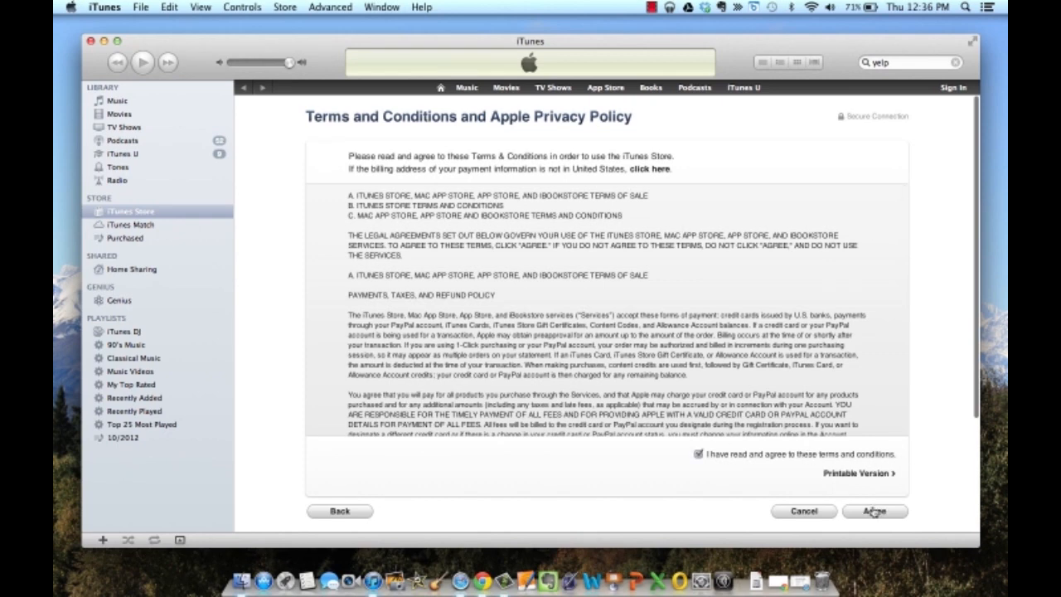
{"action": "left_click", "coordinate": [873, 511]}
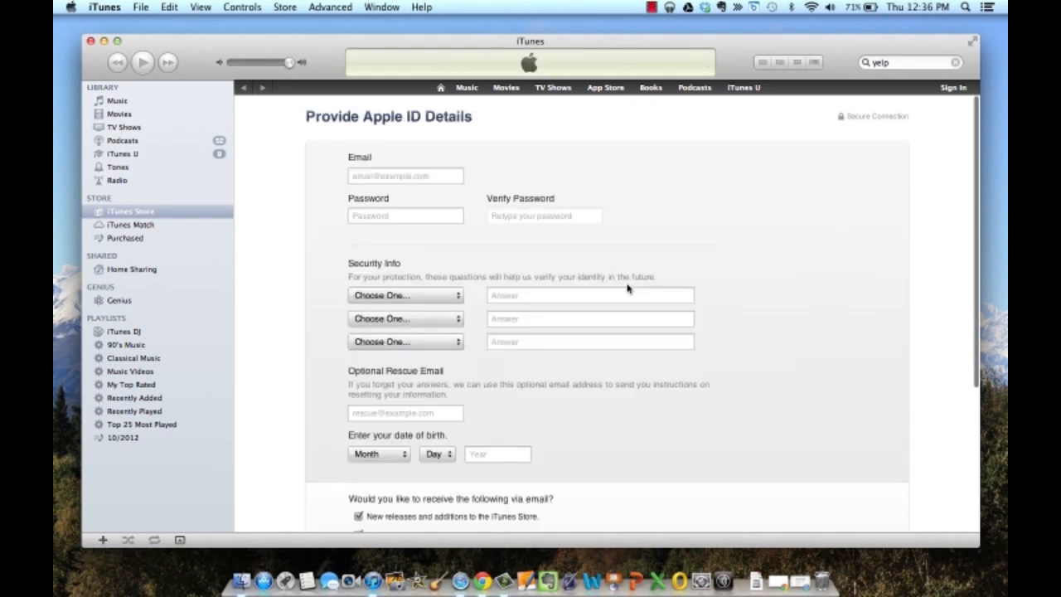
{"action": "left_click", "coordinate": [405, 175]}
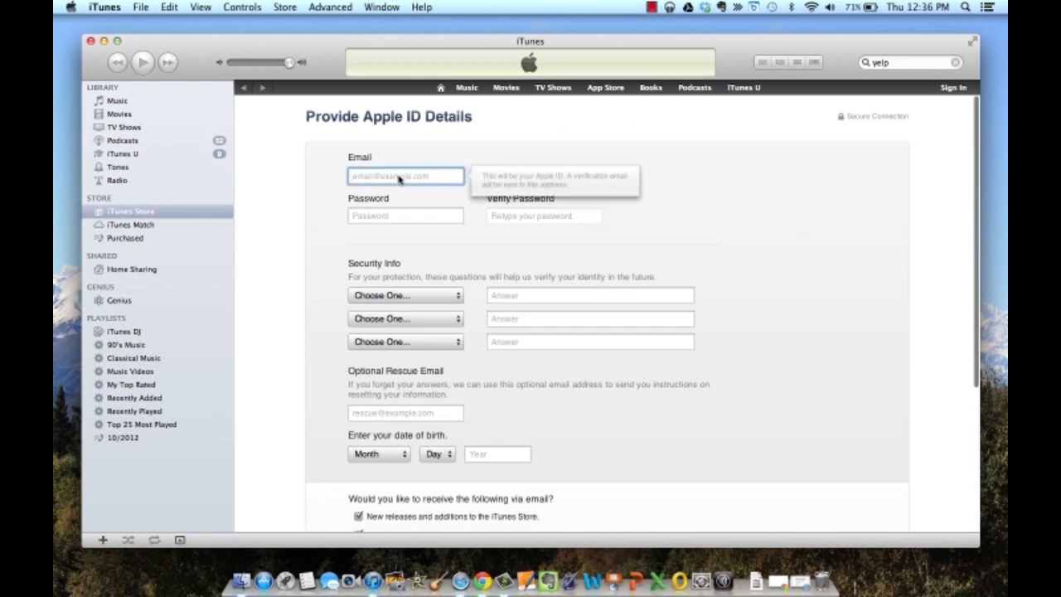
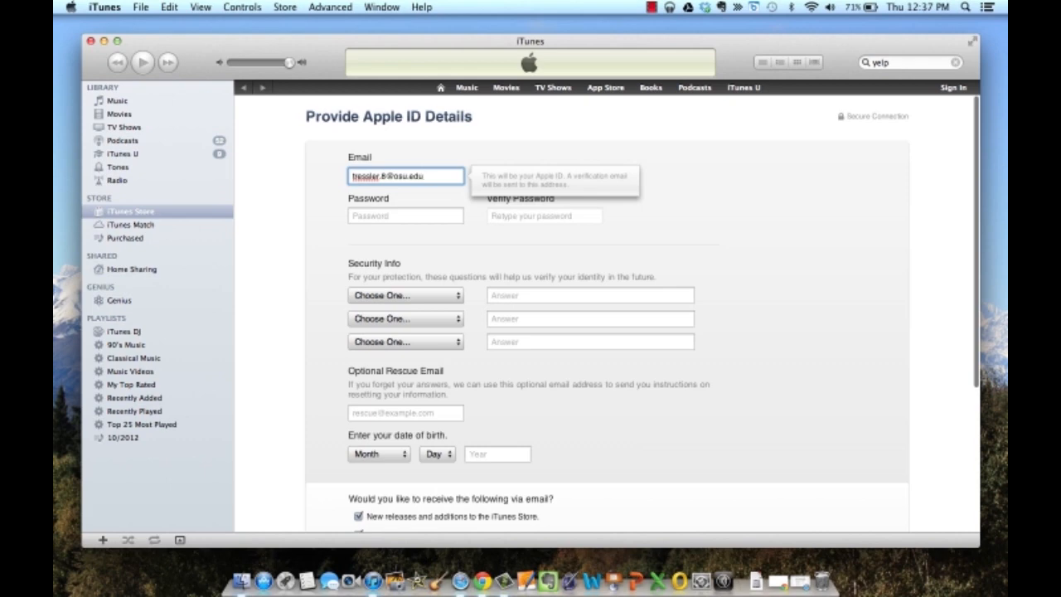
Step: Quit iTunes from its menu, leaving the details form unfinished
{"action": "left_click", "coordinate": [103, 7]}
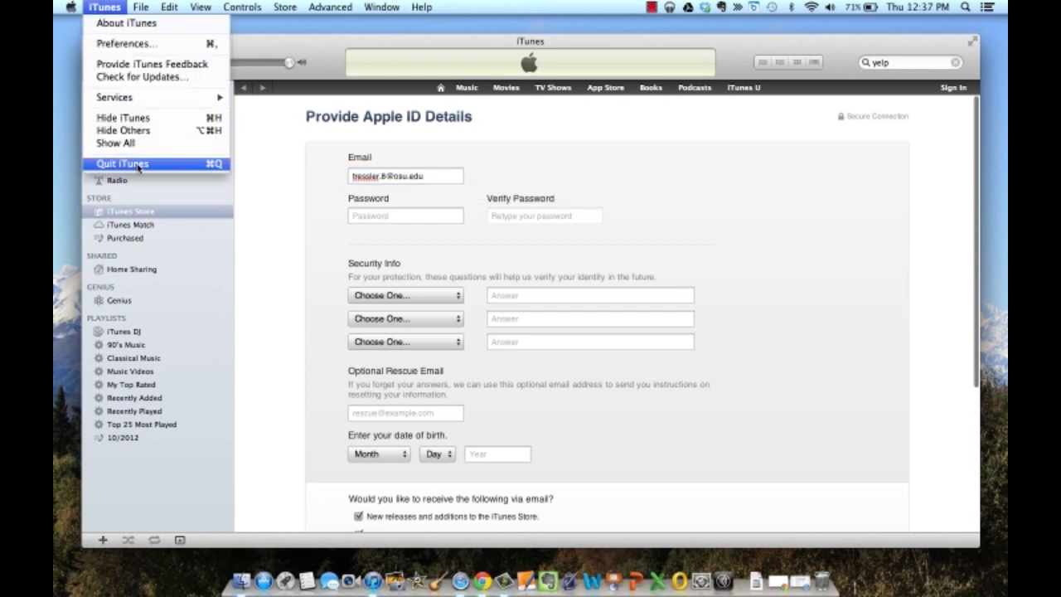
{"action": "left_click", "coordinate": [123, 164]}
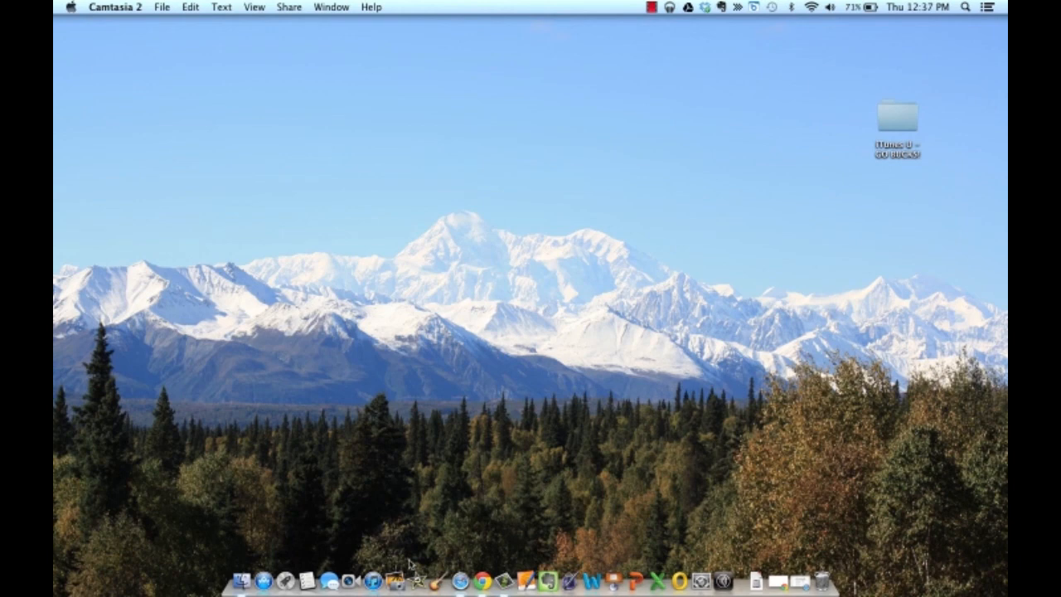
{"action": "mouse_move", "coordinate": [484, 583]}
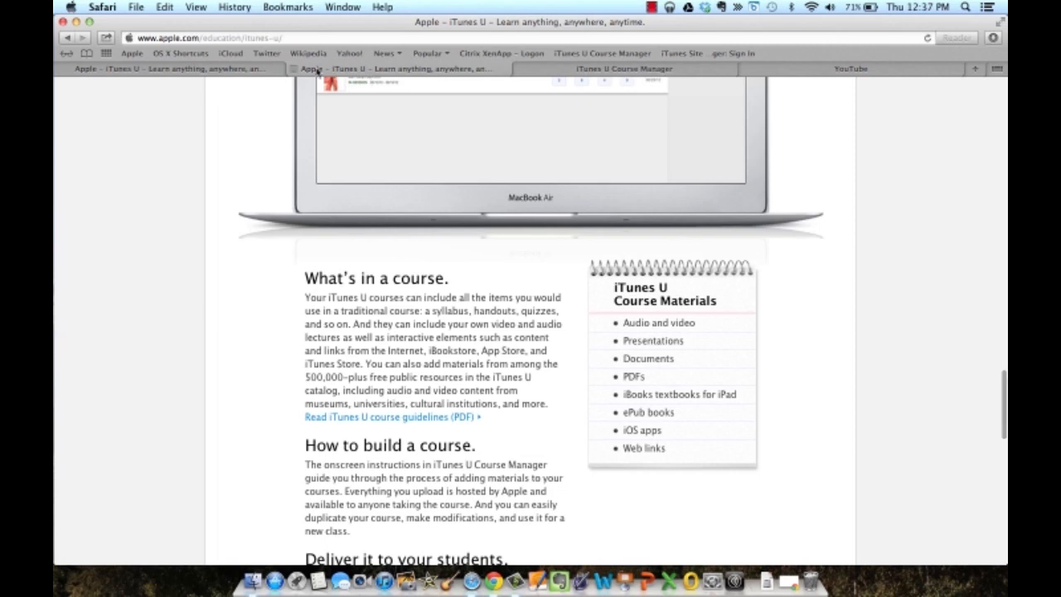
Step: Go to Apple's iTunes U education overview page in Safari
{"action": "left_click", "coordinate": [622, 68]}
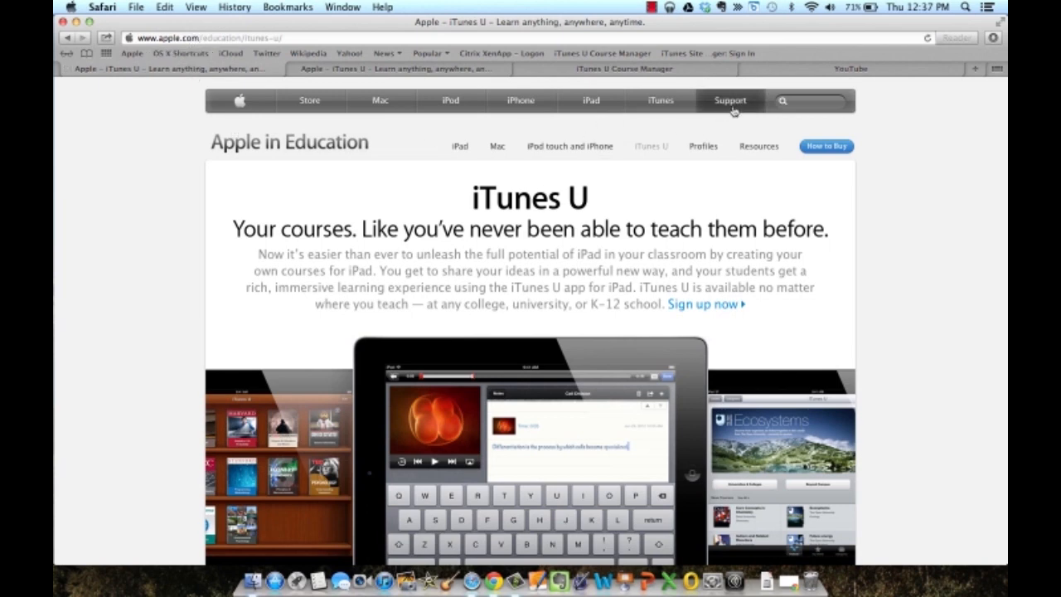
Step: Reach Apple Support Downloads filtered to the Internet category listing Safari
{"action": "left_click", "coordinate": [729, 101]}
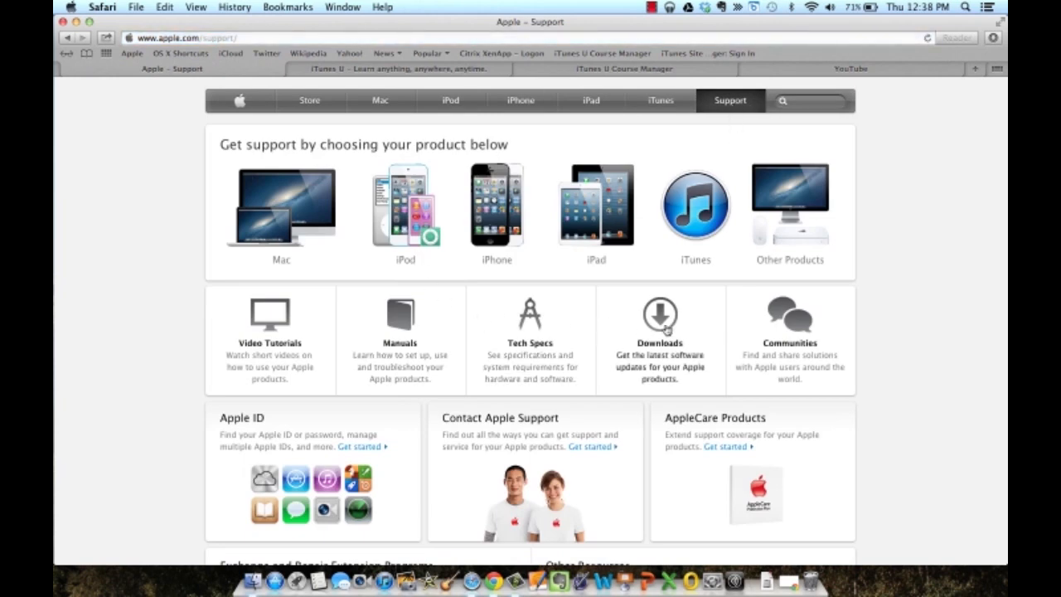
{"action": "left_click", "coordinate": [660, 318]}
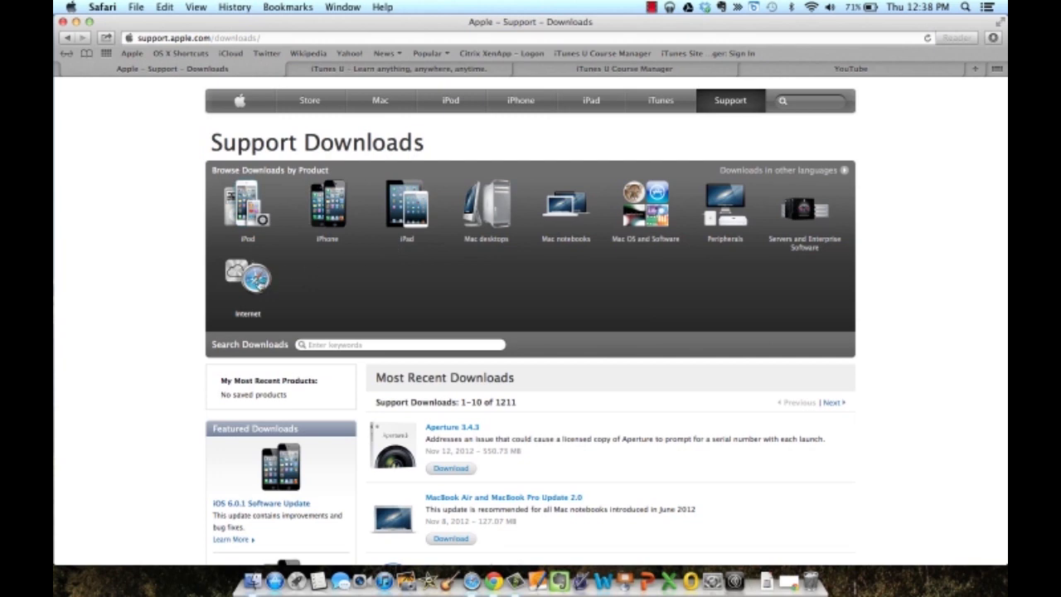
{"action": "left_click", "coordinate": [247, 279]}
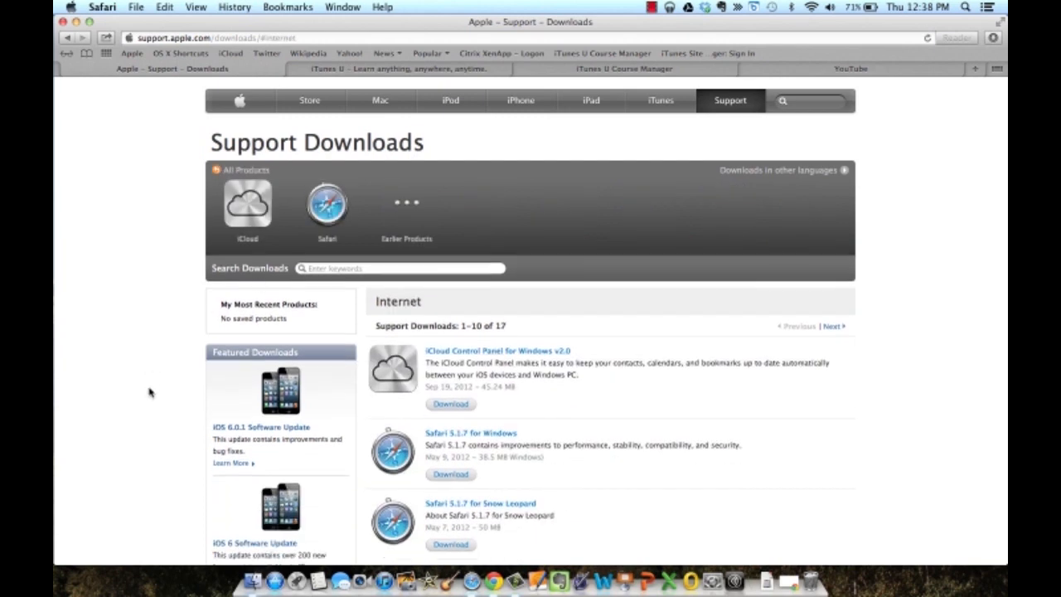
{"action": "scroll", "scroll_direction": "down", "scroll_amount": 3}
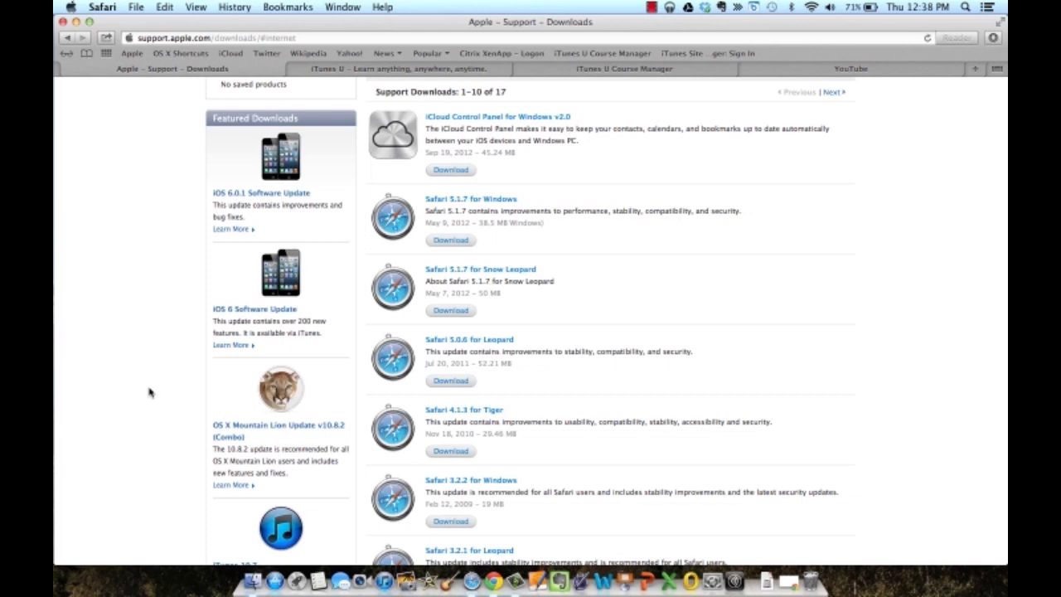
{"action": "mouse_move", "coordinate": [183, 269]}
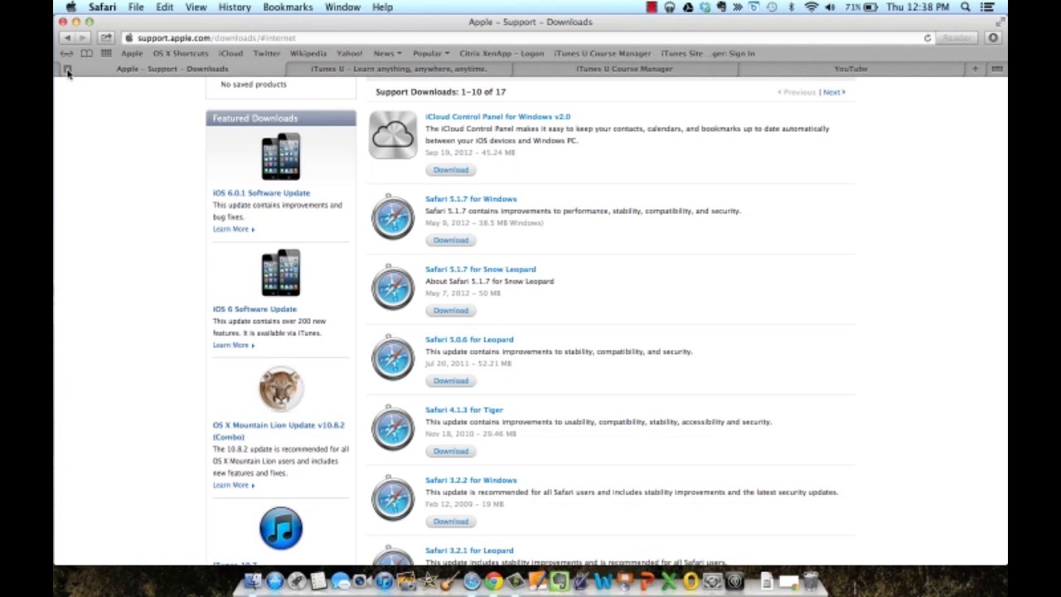
{"action": "mouse_move", "coordinate": [69, 70]}
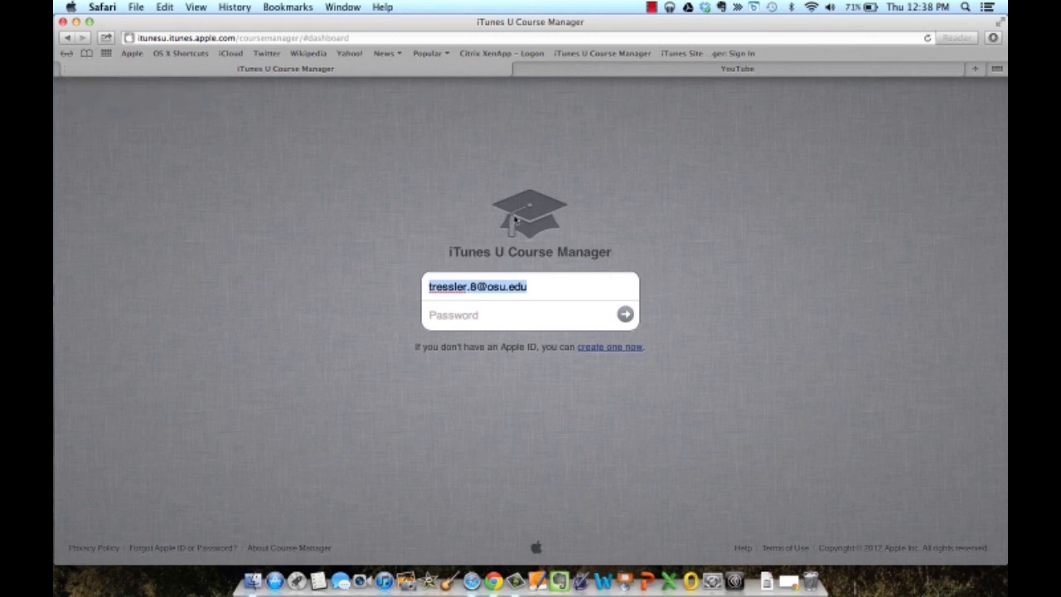
{"action": "mouse_move", "coordinate": [447, 221]}
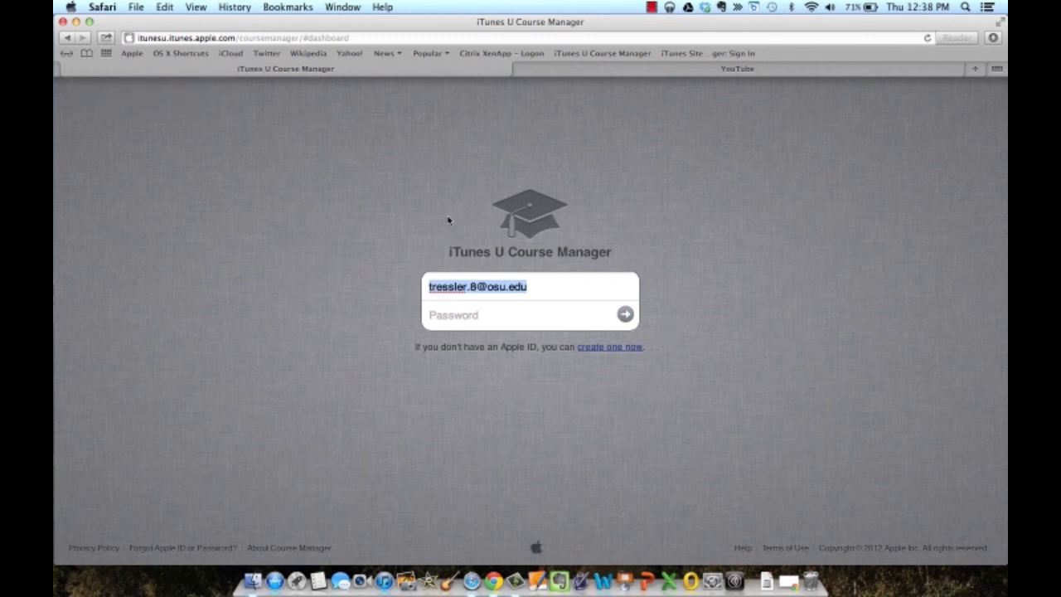
{"action": "mouse_move", "coordinate": [80, 30]}
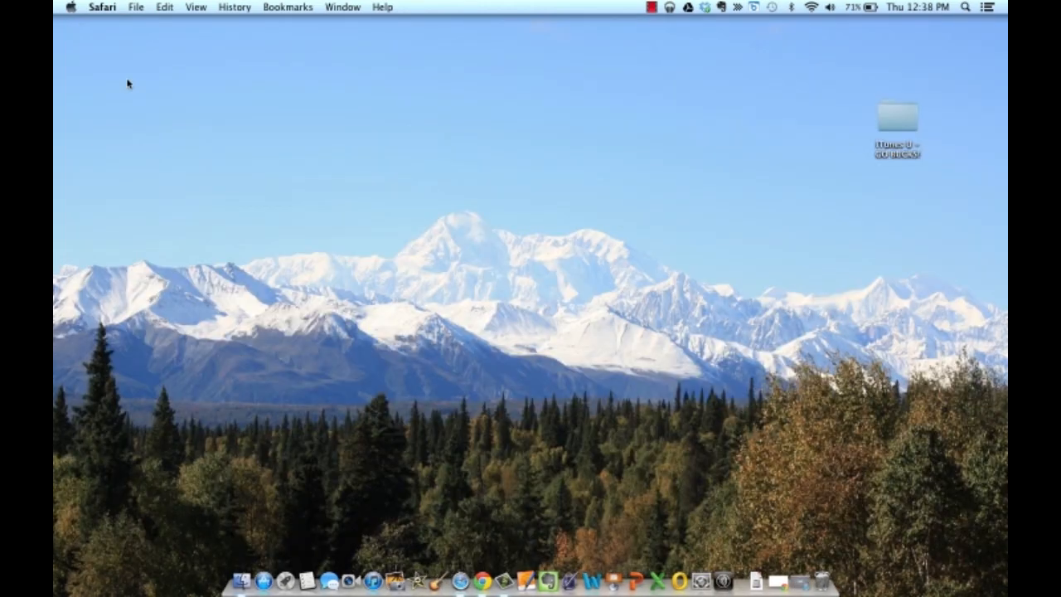
{"action": "mouse_move", "coordinate": [958, 198]}
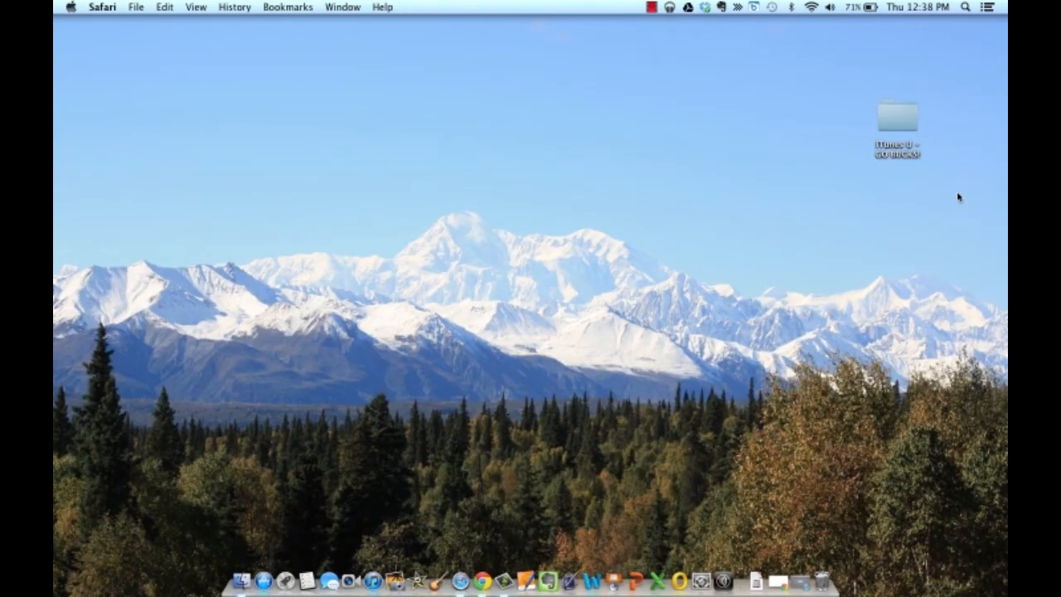
{"action": "mouse_move", "coordinate": [962, 186]}
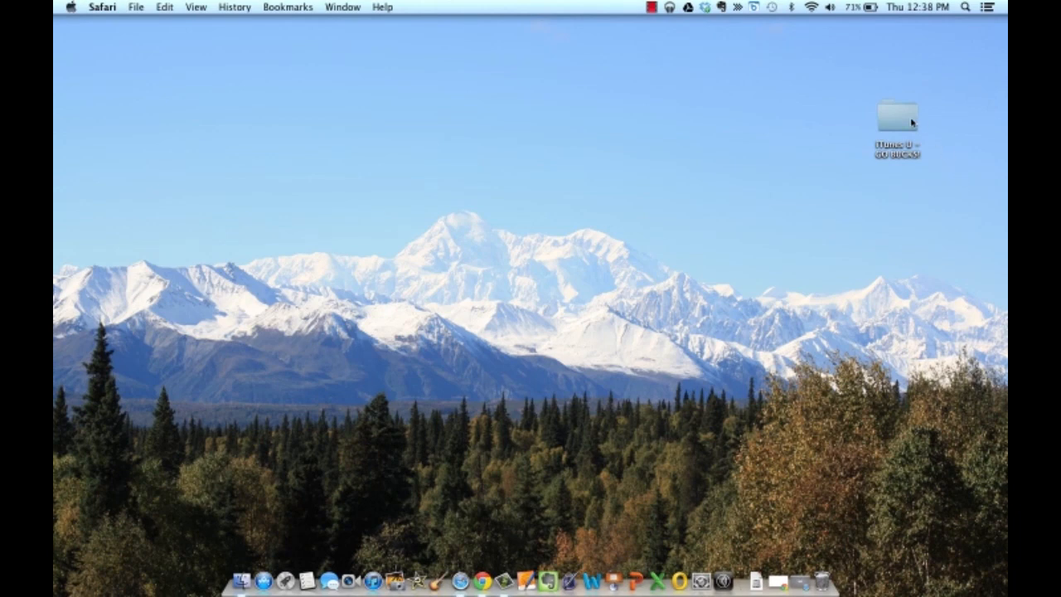
{"action": "mouse_move", "coordinate": [833, 158]}
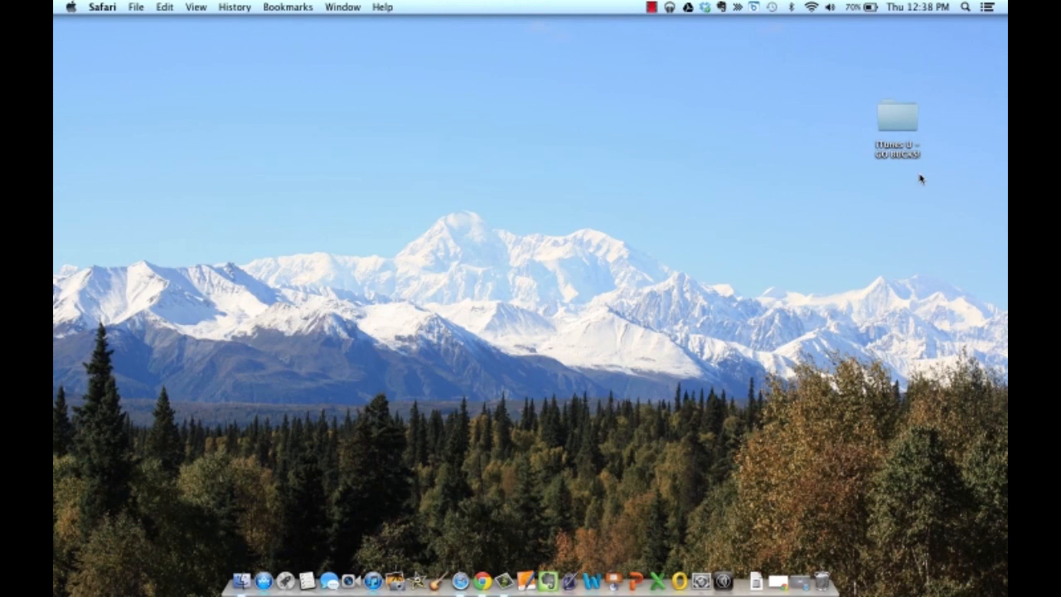
Step: Open the 'iTunes U - GO BUCKS!' desktop folder with its PDF and MOV files
{"action": "double_click", "coordinate": [896, 115]}
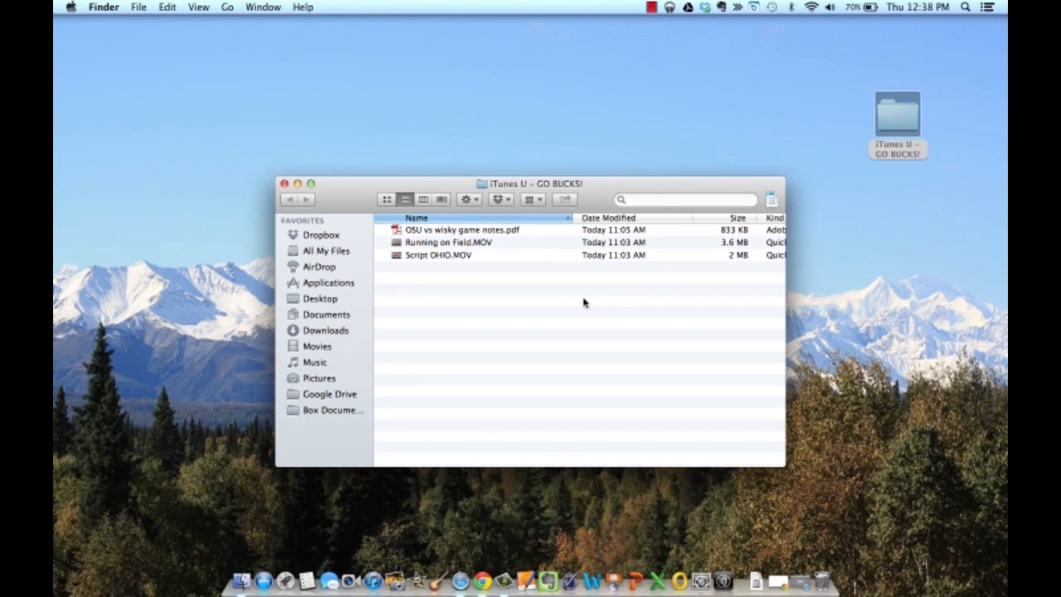
{"action": "mouse_move", "coordinate": [540, 242]}
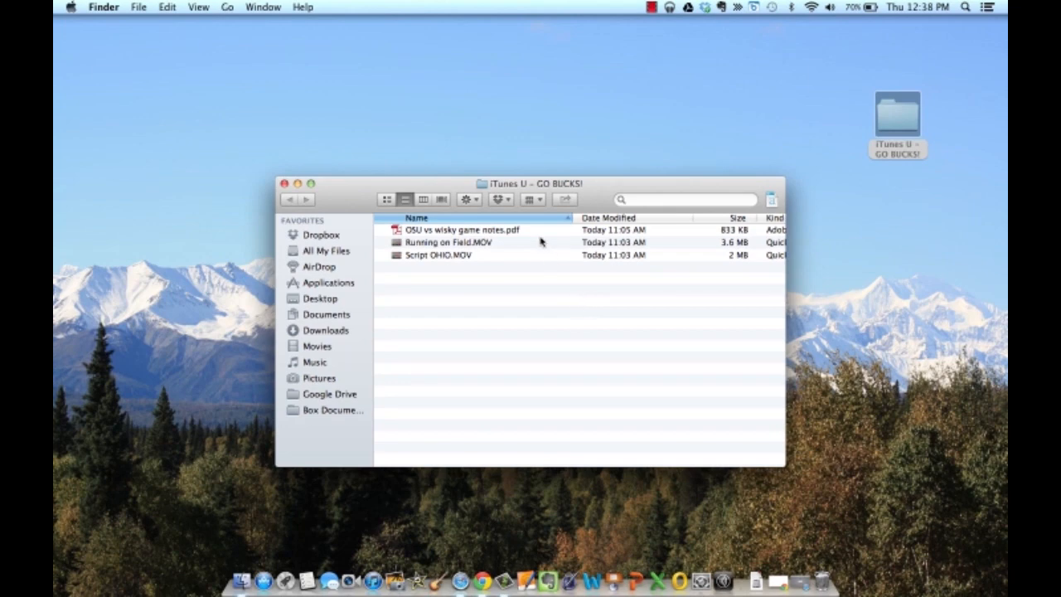
{"action": "mouse_move", "coordinate": [537, 269]}
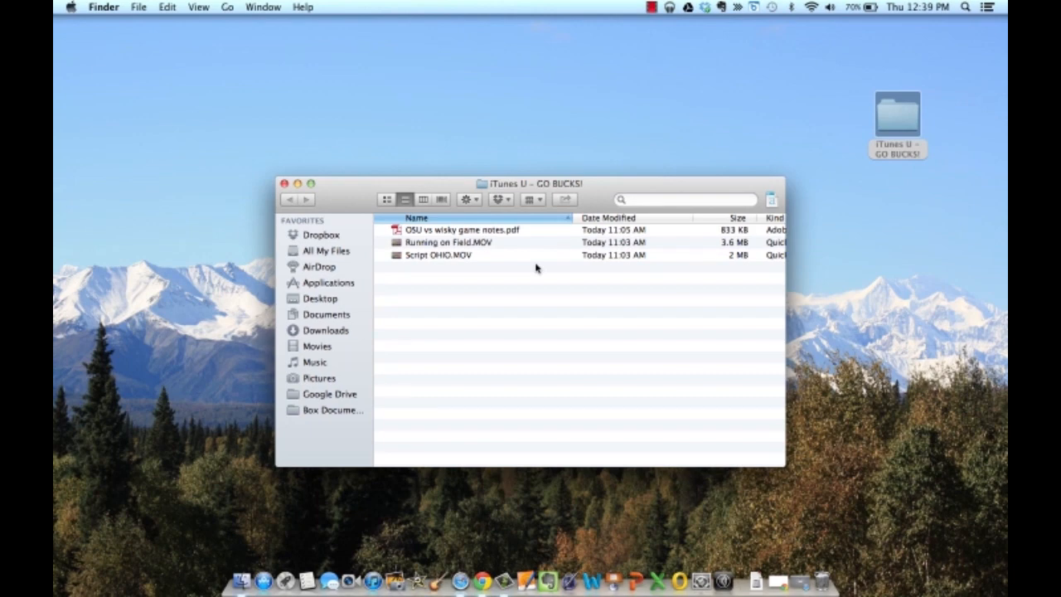
{"action": "mouse_move", "coordinate": [298, 195]}
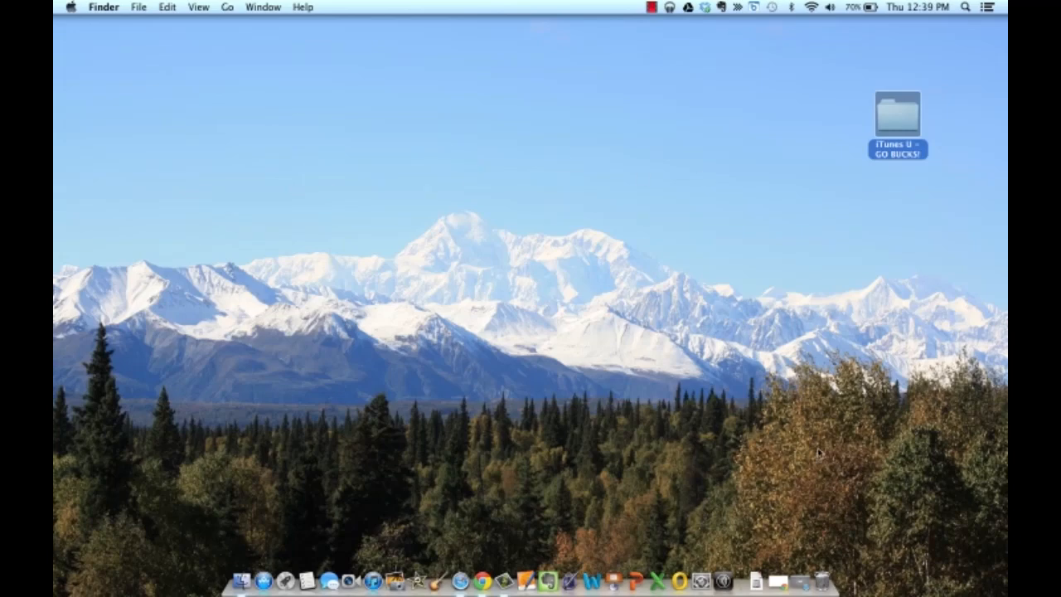
{"action": "mouse_move", "coordinate": [789, 521]}
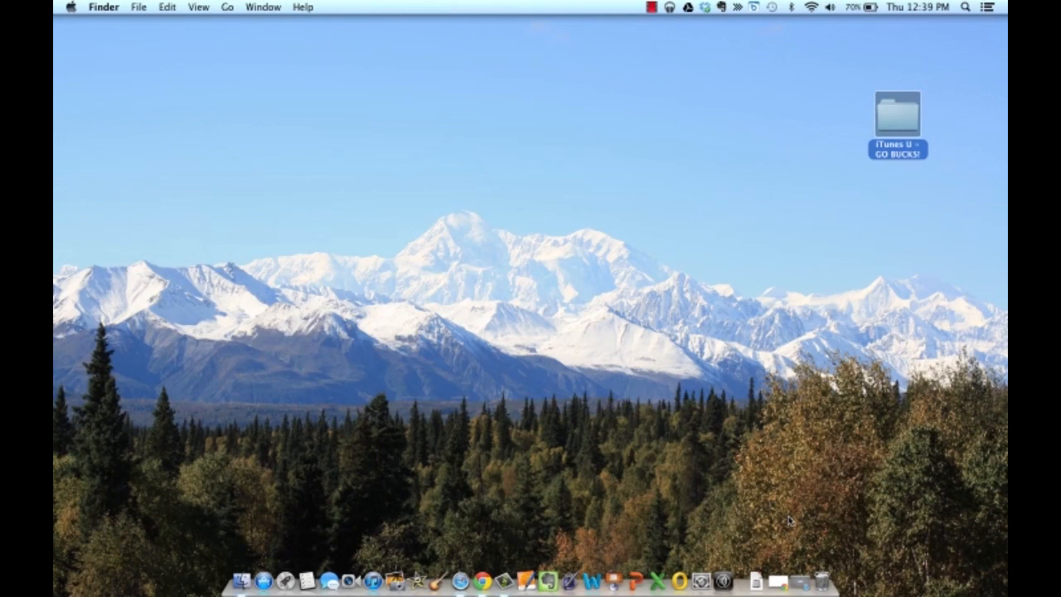